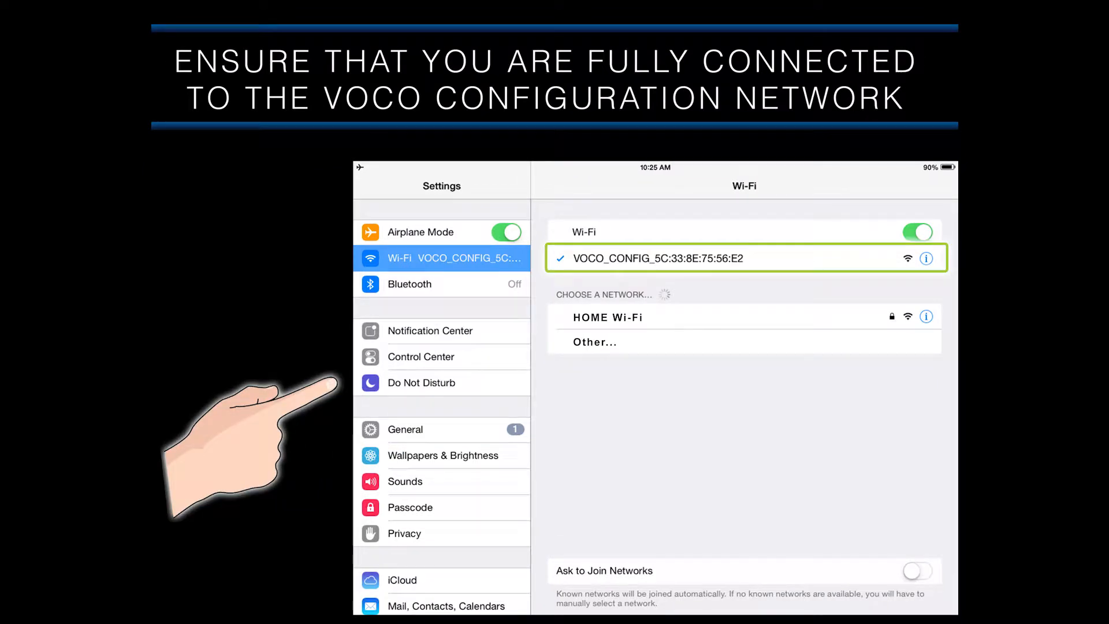
mouse_move(382, 347)
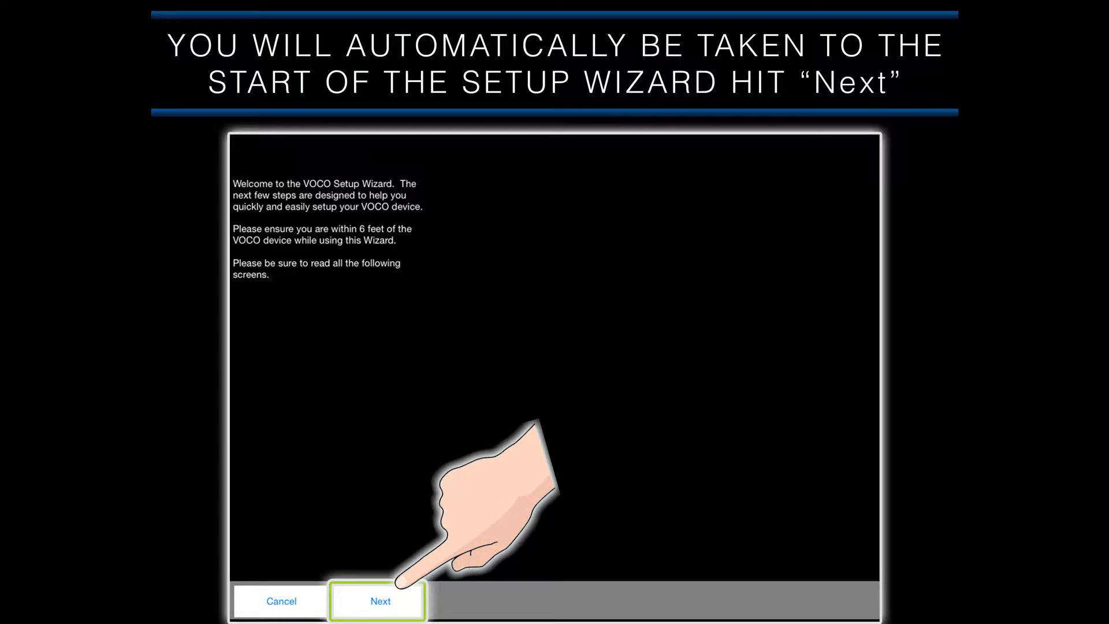
Advance past the welcome screen so the wizard starts gathering V-Zone information.
left_click(380, 600)
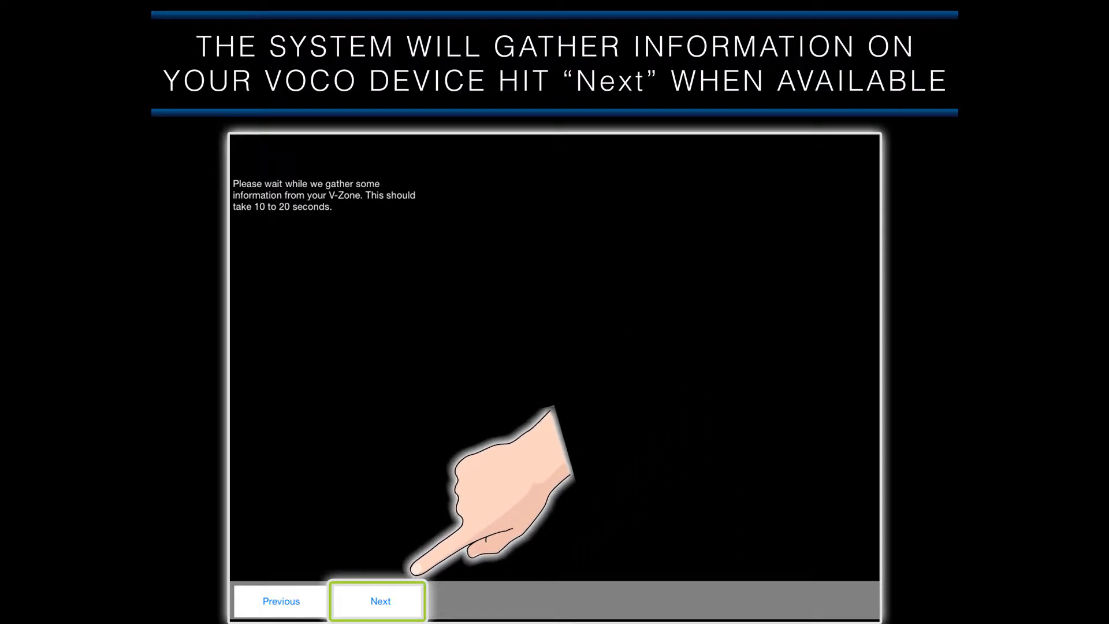
Continue to the naming step with 'Living Room V-Spot' as the V-Zone name.
left_click(380, 601)
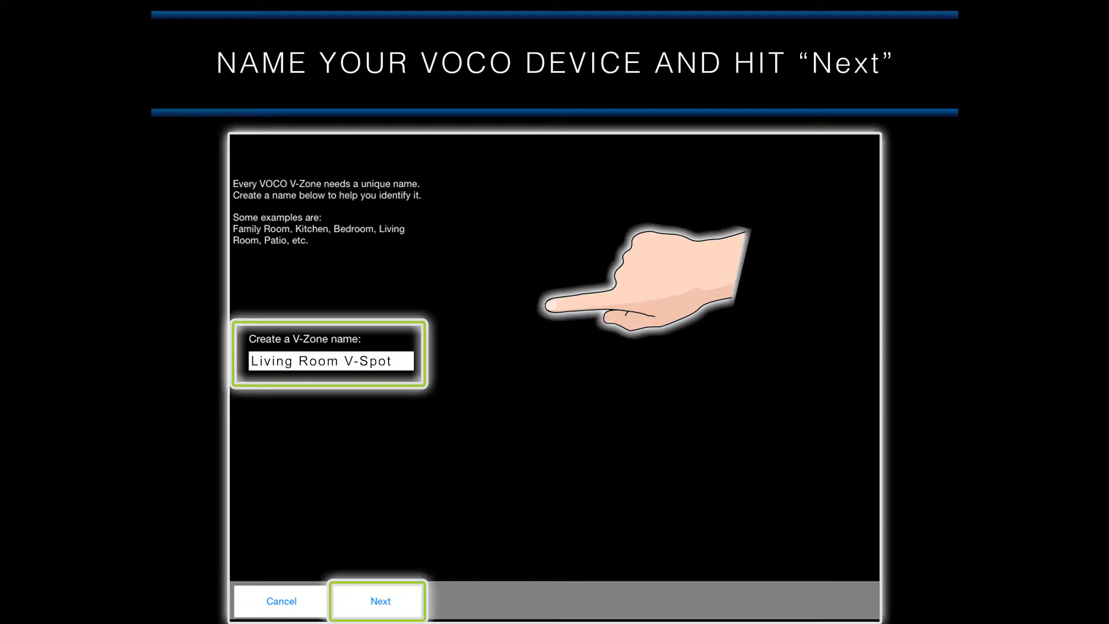
mouse_move(560, 311)
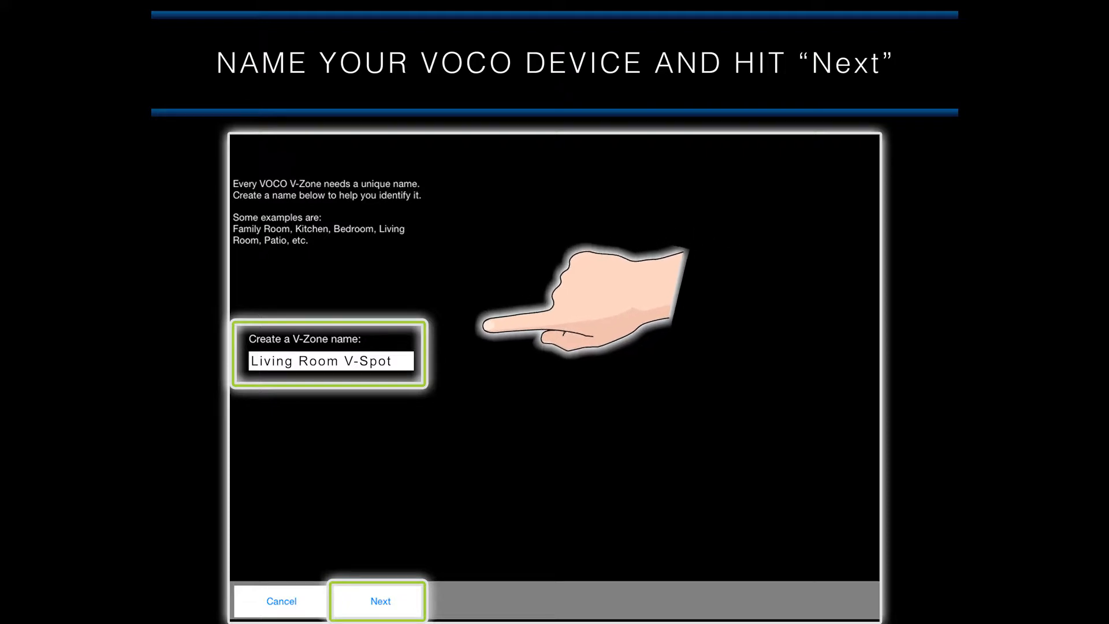
mouse_move(417, 357)
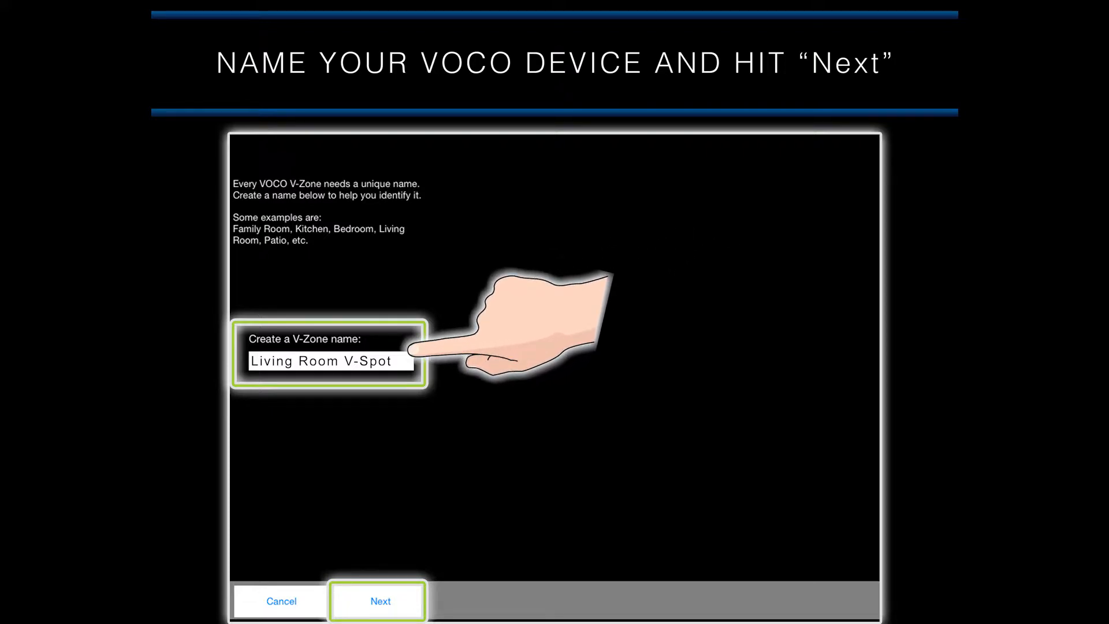
mouse_move(672, 424)
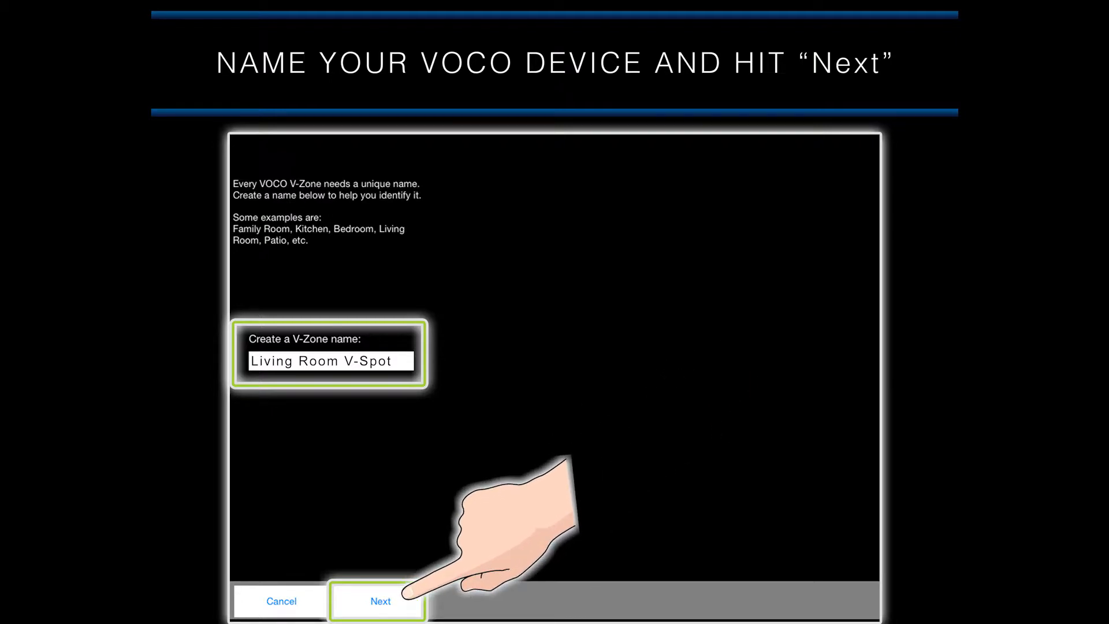
Accept the V-Zone name and proceed to the country step showing United States.
left_click(380, 600)
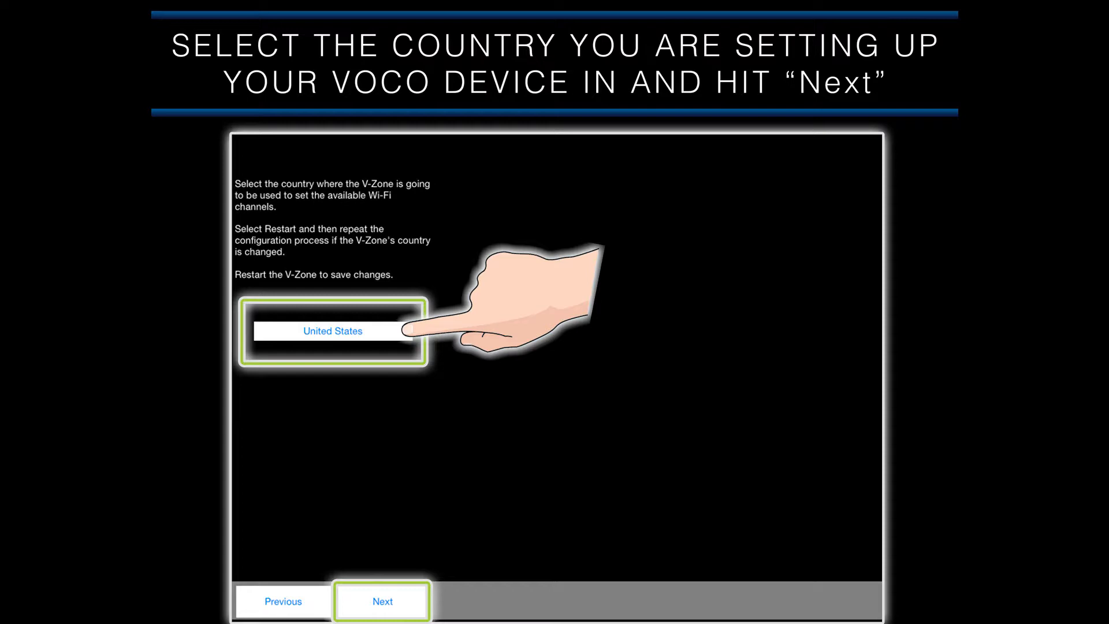
Confirm United States and reach the network step with HOME WI-FI chosen.
left_click(382, 600)
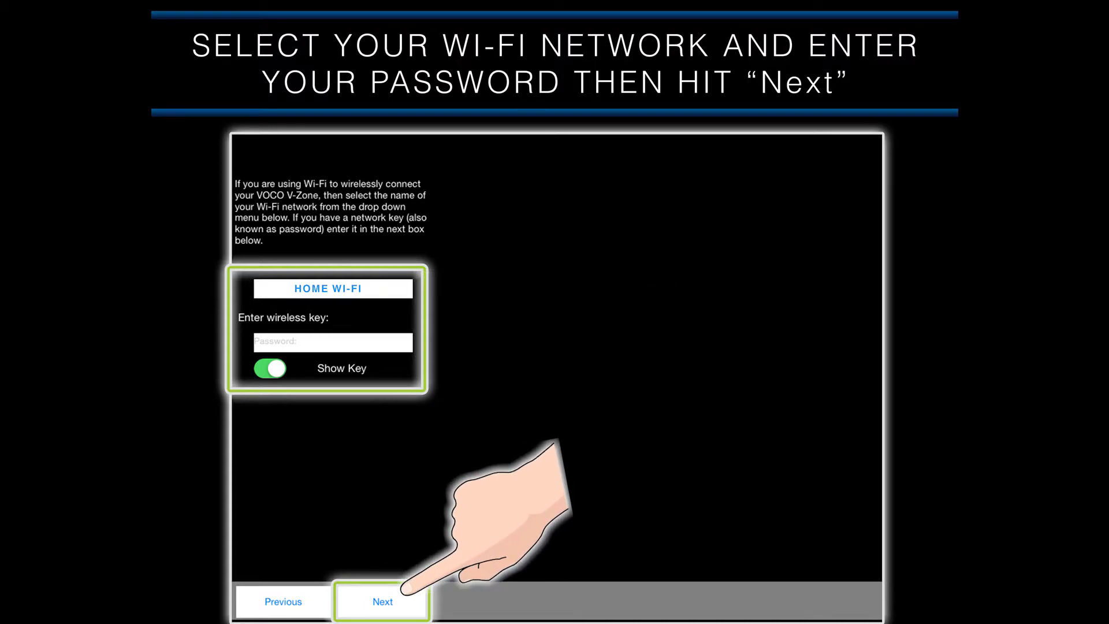
Confirm the HOME WI-FI choice and reach the update step with automatic updates selected.
left_click(383, 601)
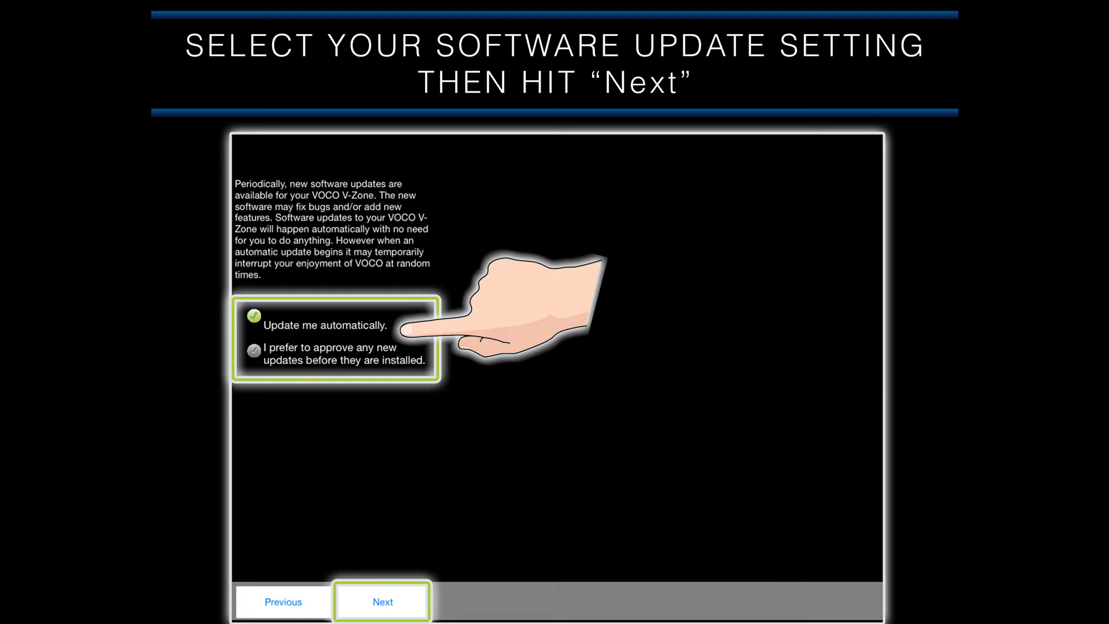
mouse_move(601, 439)
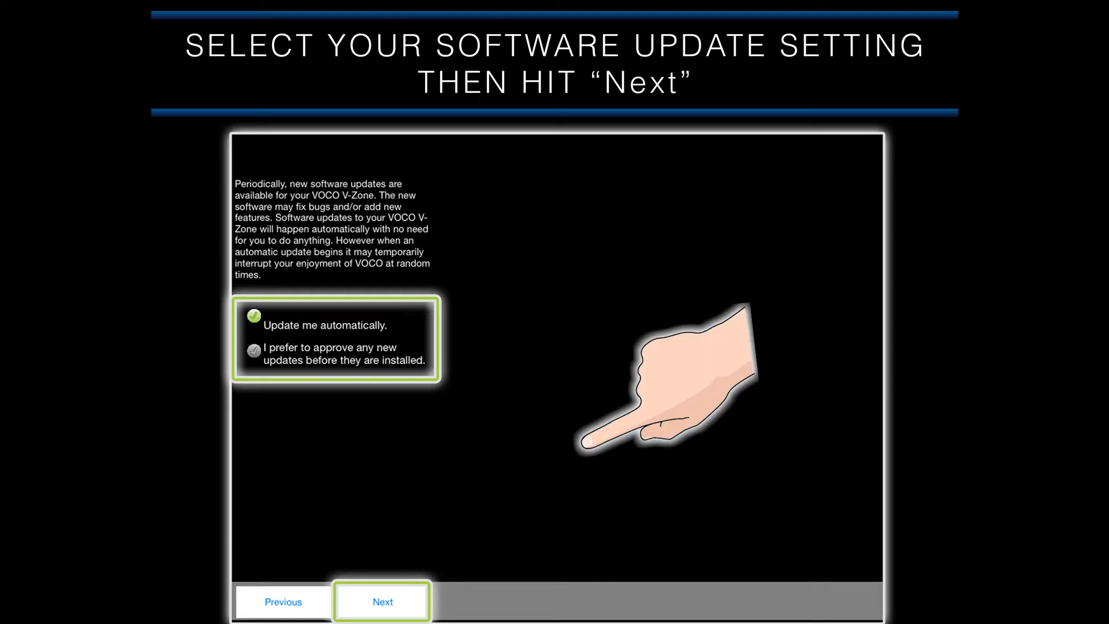
mouse_move(403, 600)
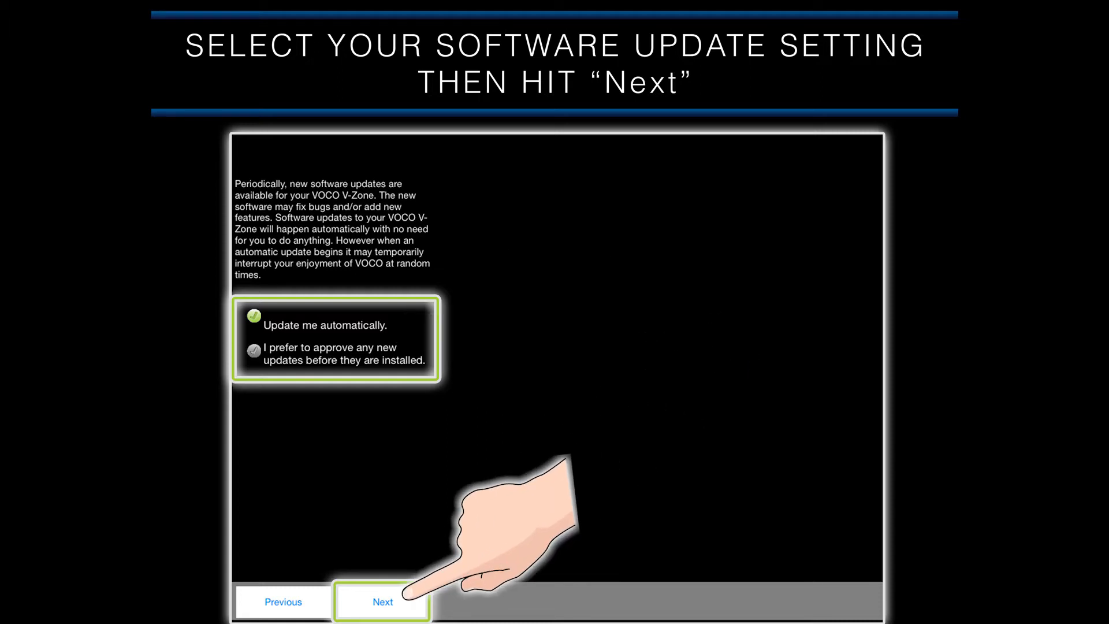
left_click(381, 602)
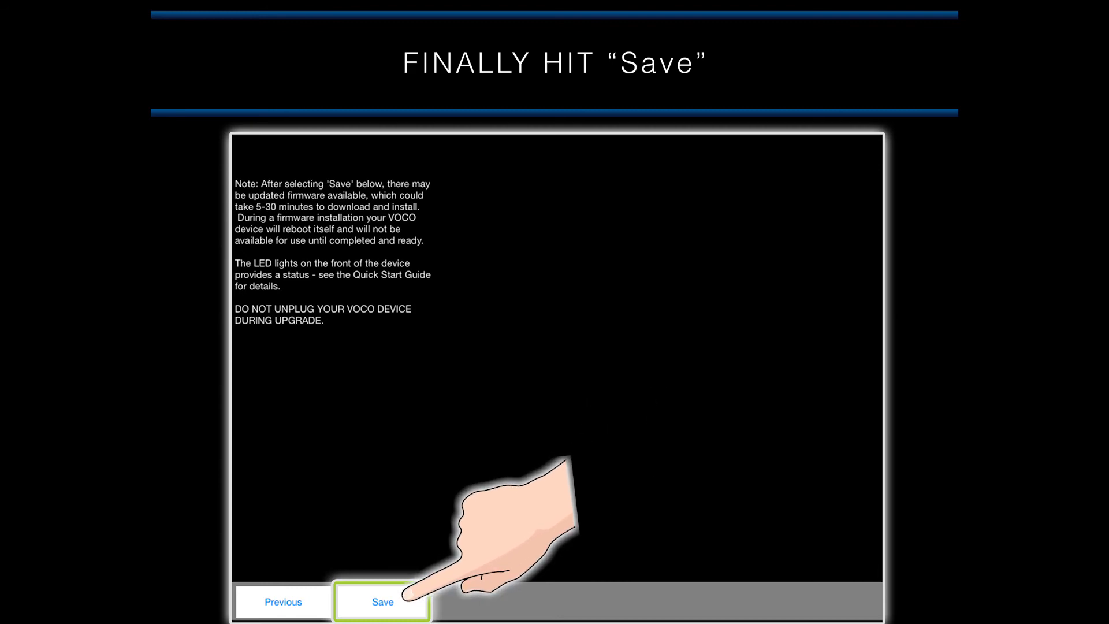
Save the completed setup configuration to the VOCO device.
left_click(382, 602)
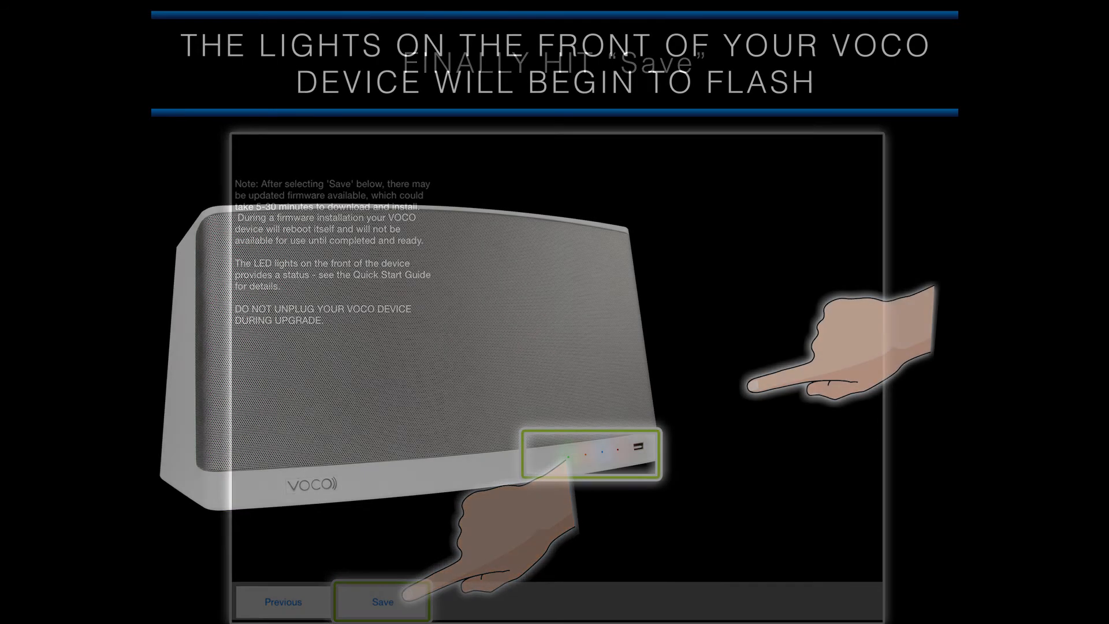